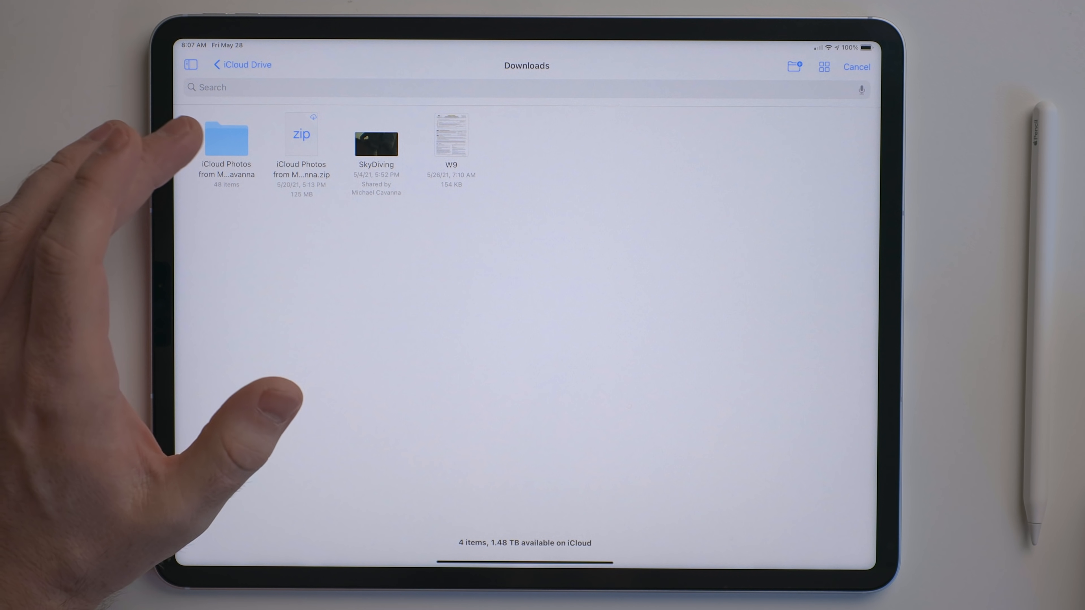
Open the W9 PDF and add a 'W9 Chris' text note above the form title
{"action": "left_click", "coordinate": [451, 136]}
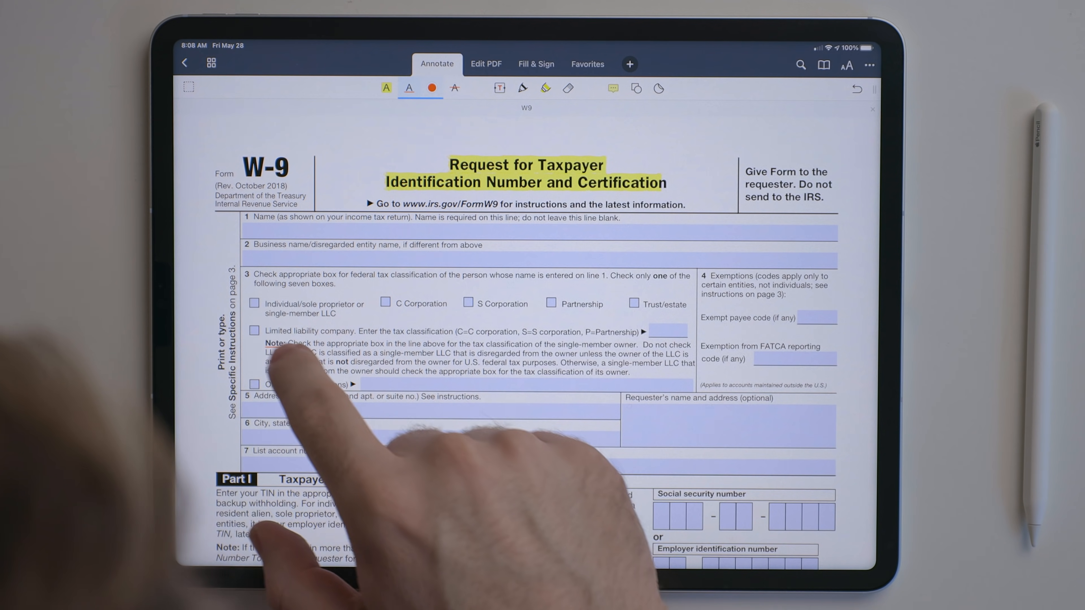
{"action": "left_click", "coordinate": [487, 64]}
{"action": "type", "text": "W9"}
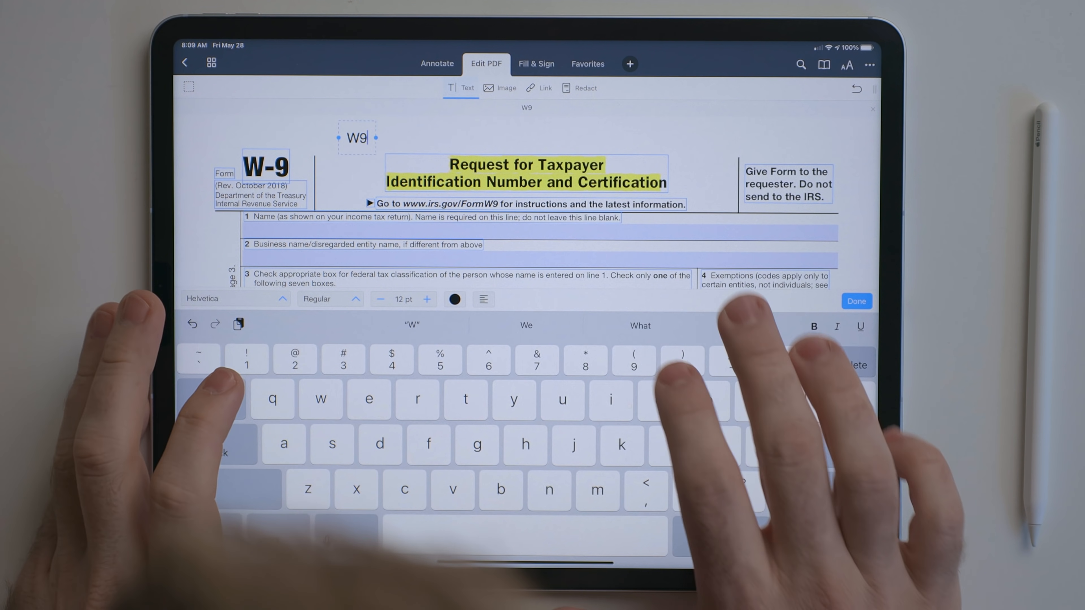
{"action": "type", "text": "ch"}
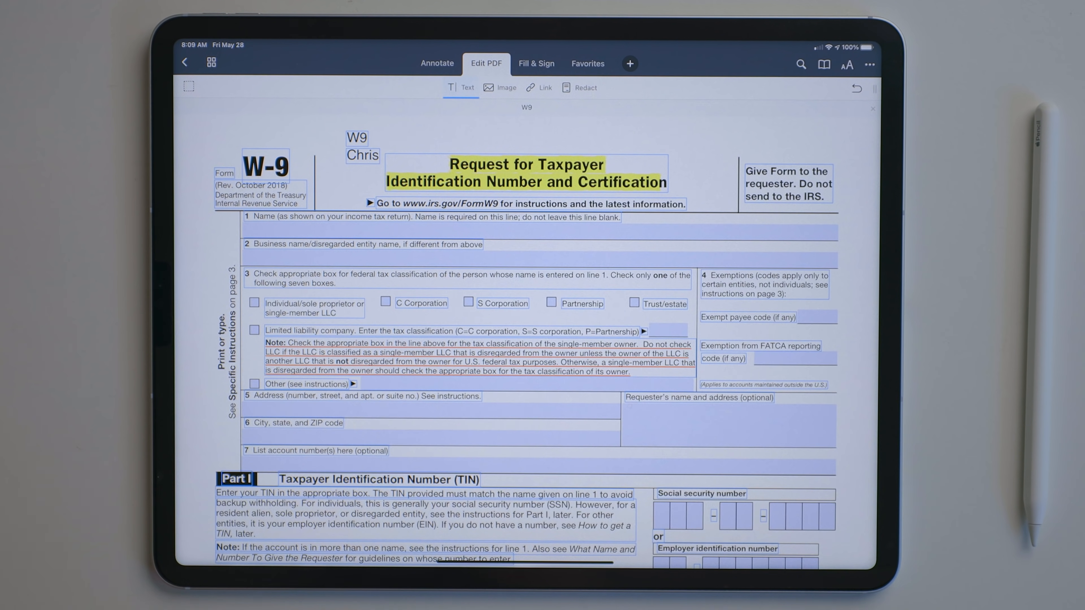
{"action": "left_click", "coordinate": [535, 64]}
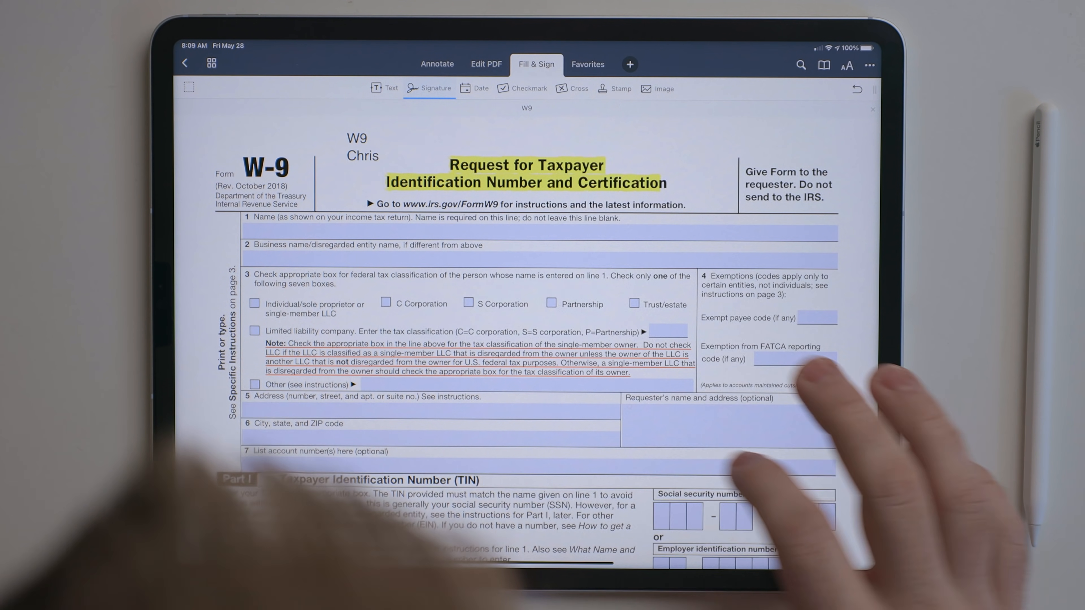
Place a signature in the requester box and enter 'Christ' into a form field
{"action": "left_click", "coordinate": [734, 425]}
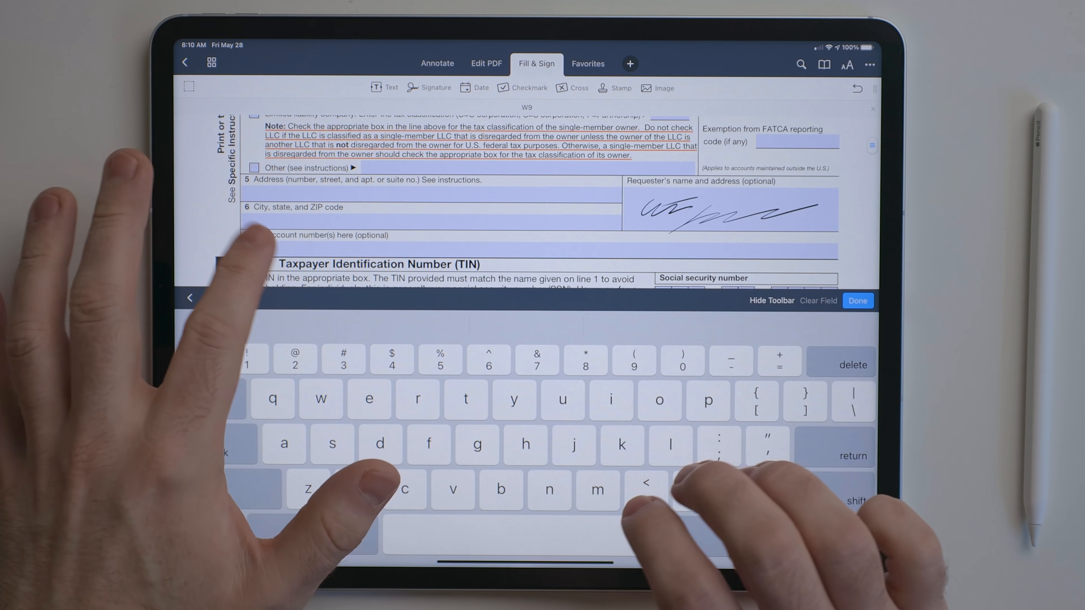
{"action": "type", "text": "Christ"}
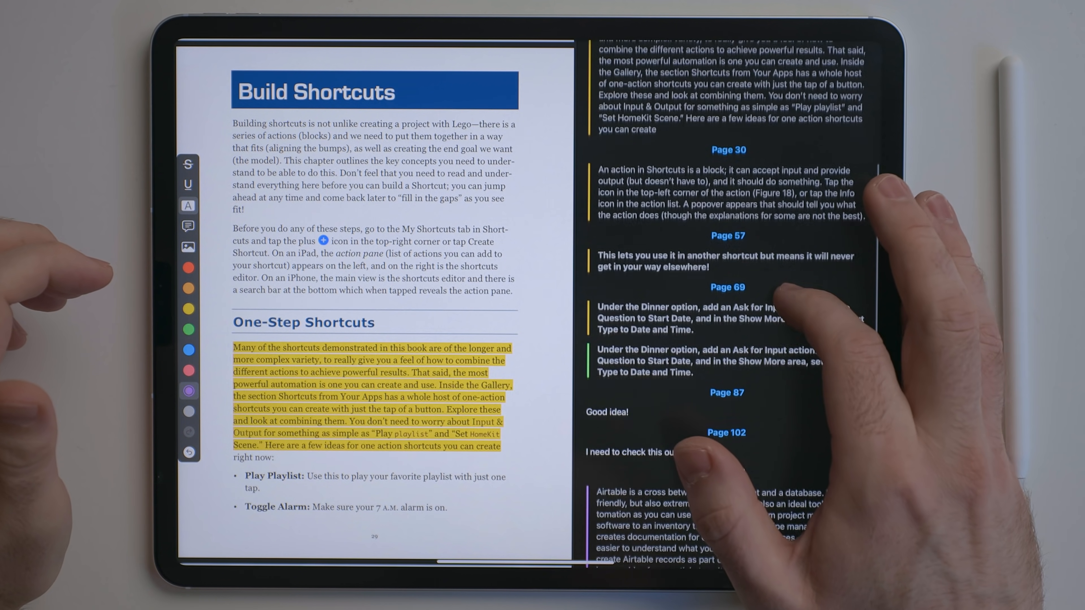
{"action": "scroll", "scroll_direction": "up", "scroll_amount": 3}
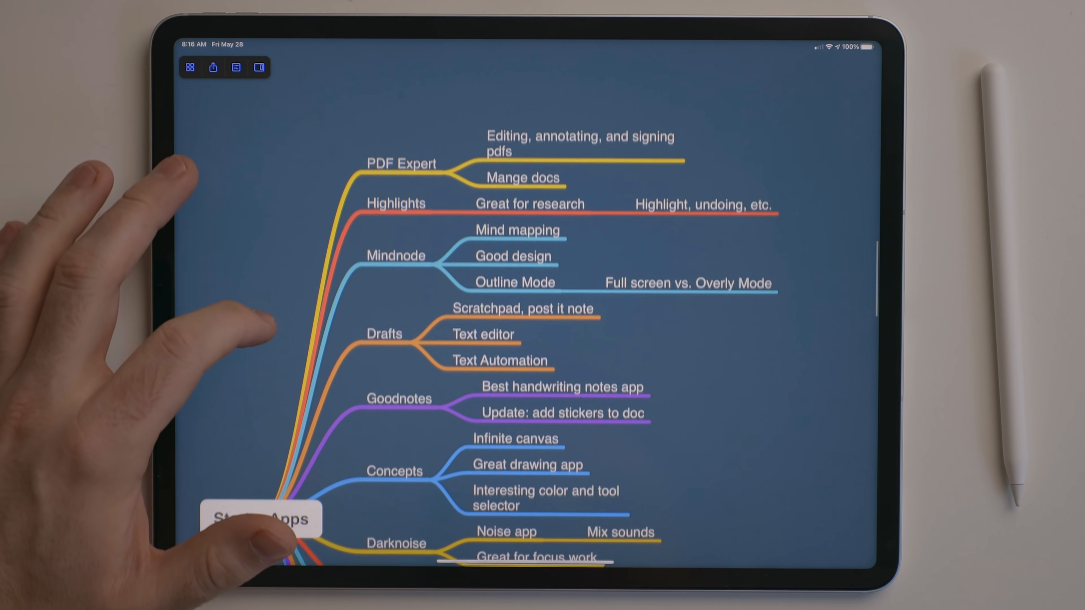
Add LumaFusion and Ferrite branches to the Pro Apps for iPad map
{"action": "scroll", "scroll_direction": "down", "scroll_amount": 3}
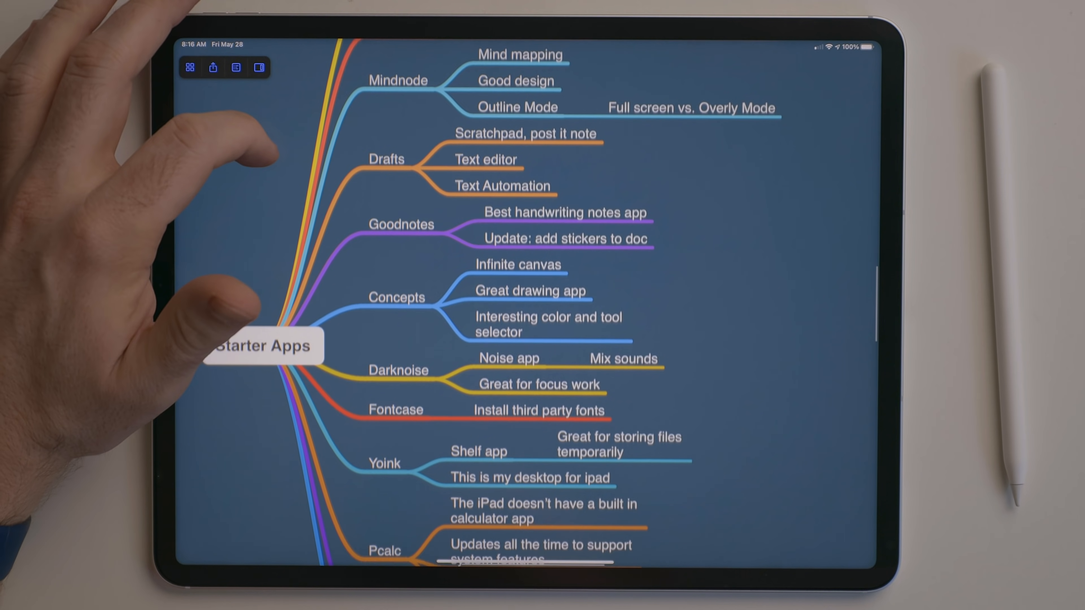
{"action": "scroll", "scroll_direction": "up", "scroll_amount": 3}
{"action": "type", "text": "Pro Apps for iPad"}
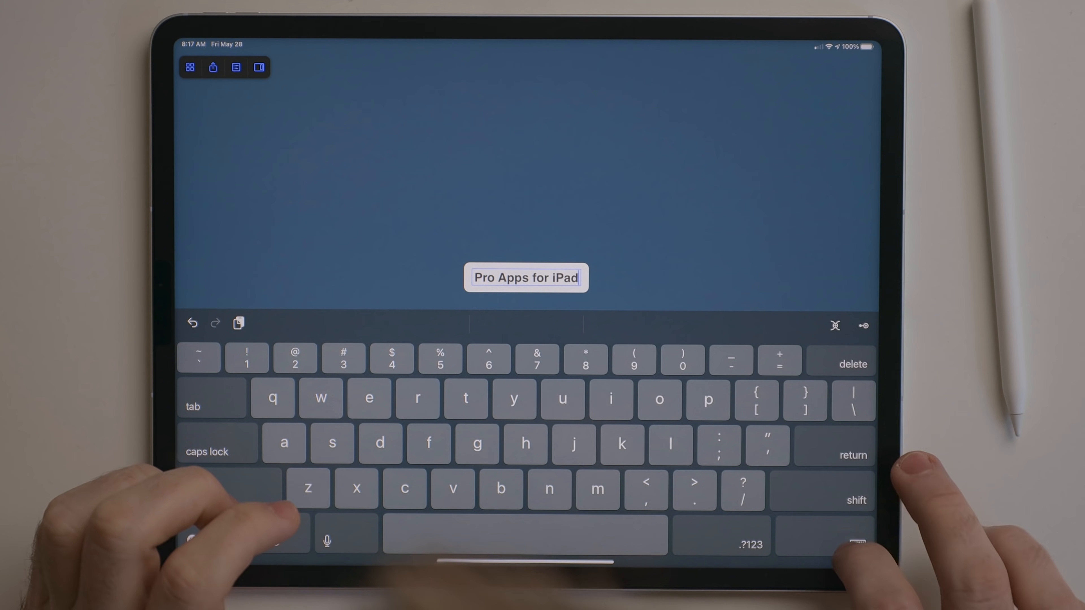
{"action": "type", "text": "Lum"}
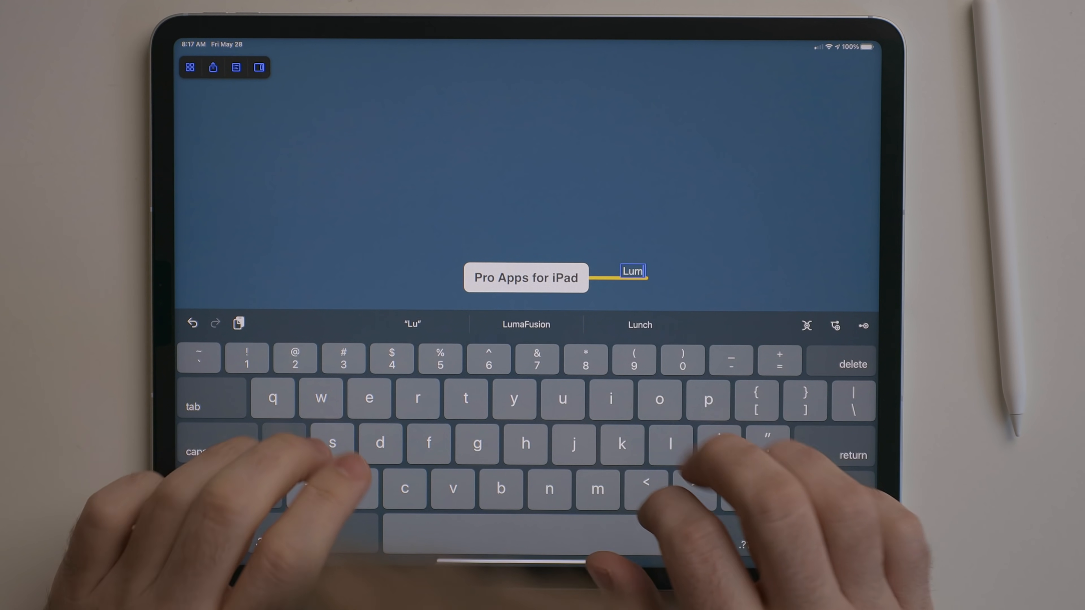
{"action": "left_click", "coordinate": [526, 324]}
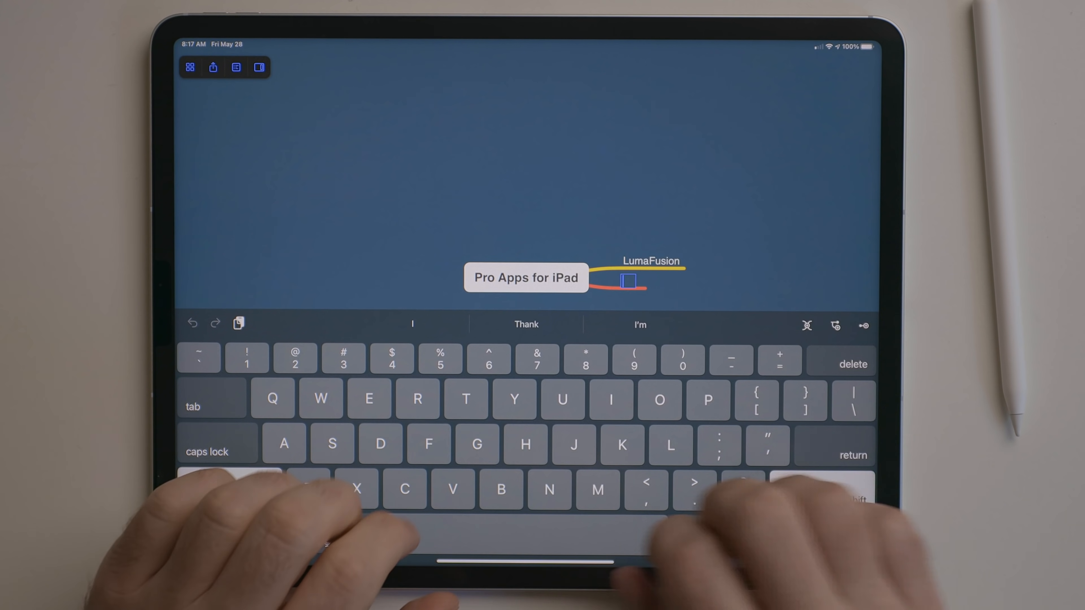
{"action": "type", "text": "Ferrite"}
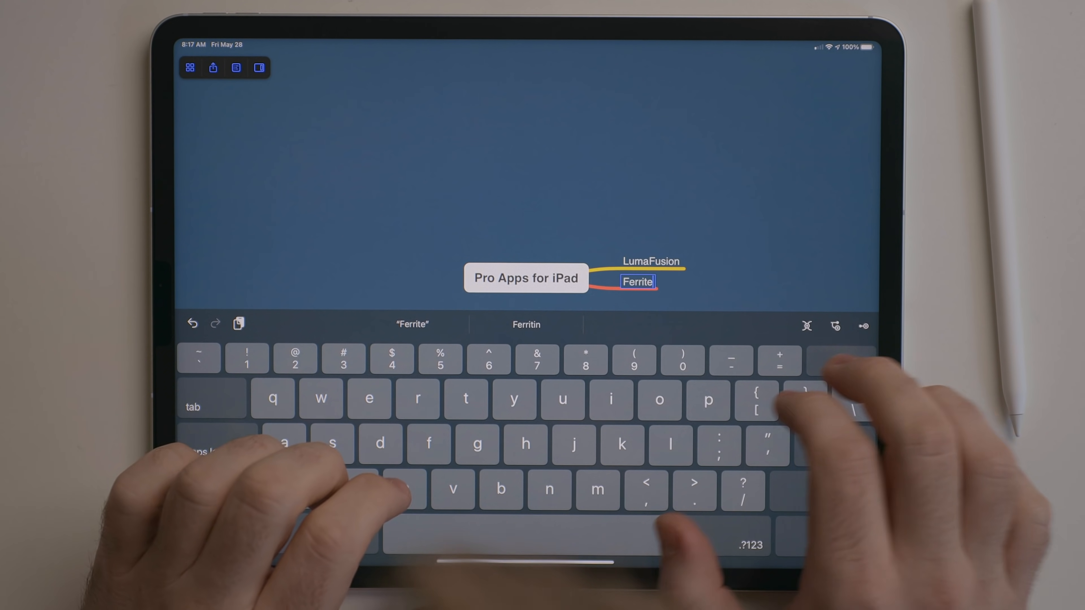
{"action": "type", "text": "Gre"}
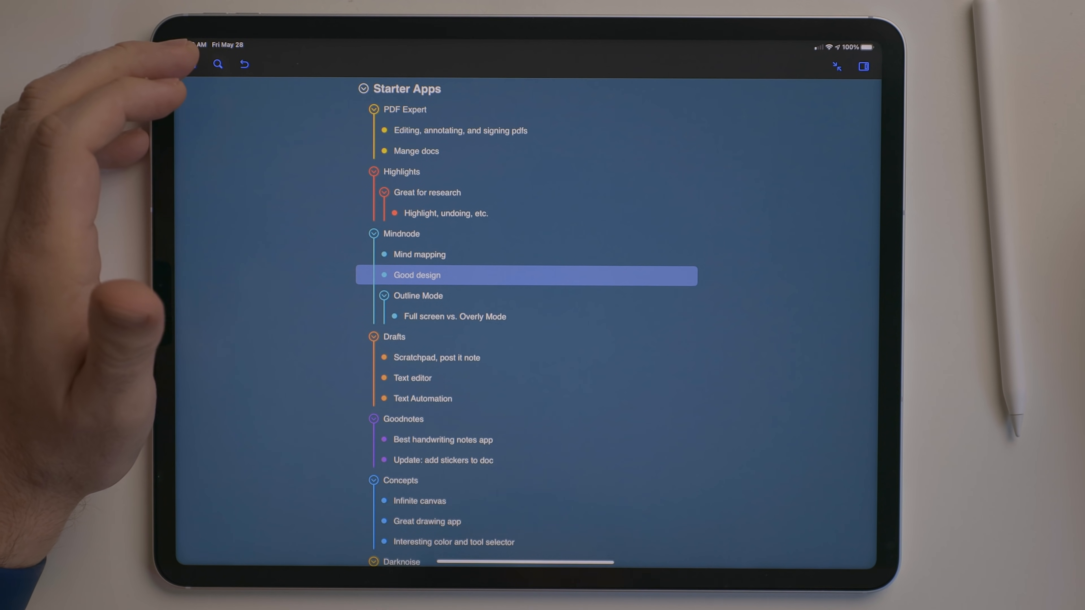
Show the Starter Apps outline beside the map and focus the Concepts branch
{"action": "scroll", "scroll_direction": "down", "scroll_amount": 3}
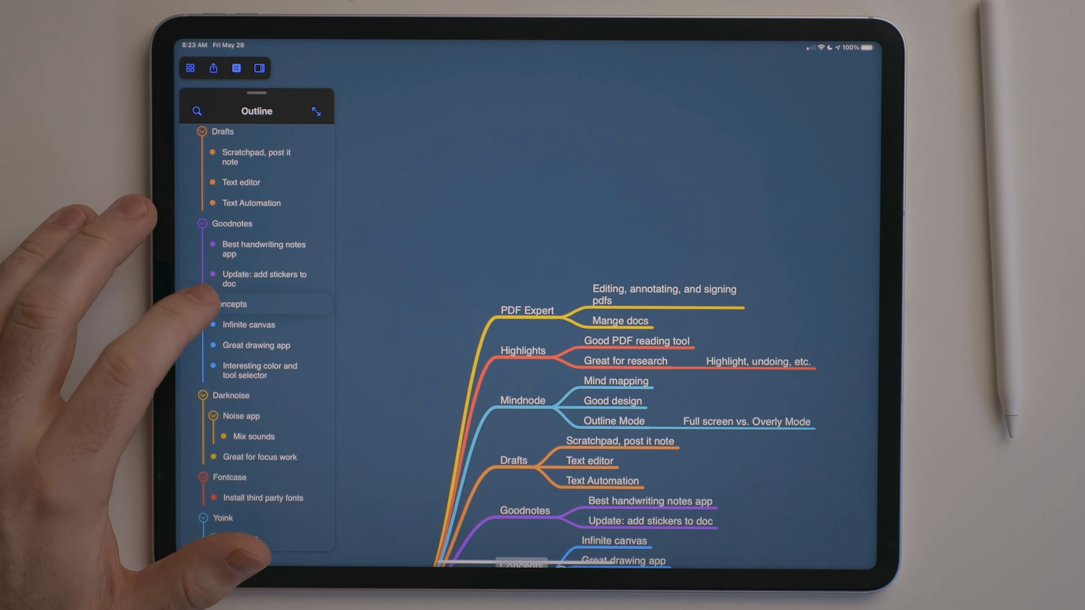
{"action": "left_click", "coordinate": [229, 304]}
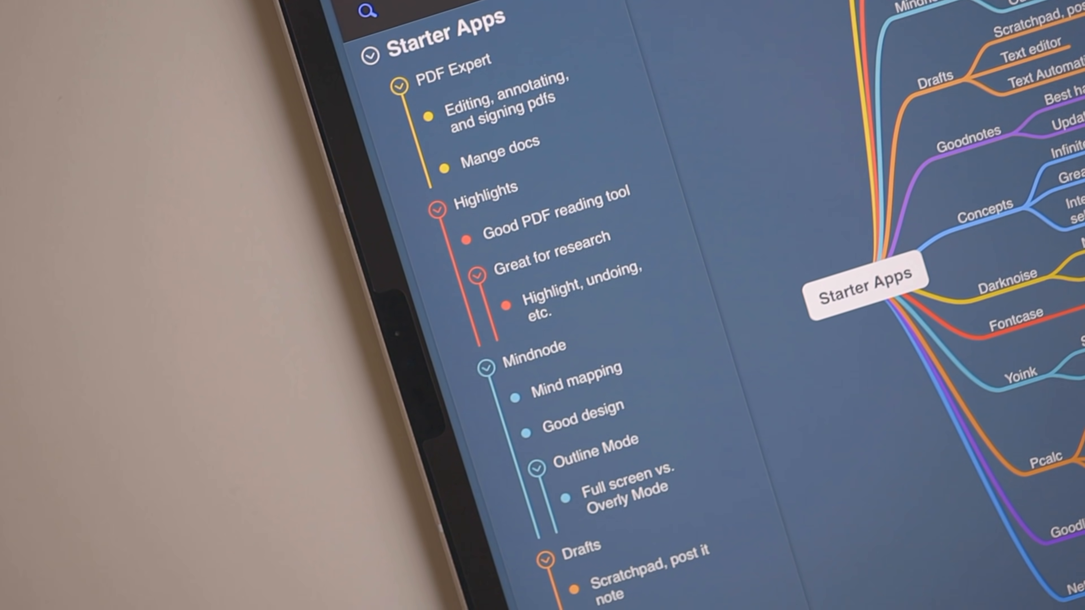
{"action": "scroll", "scroll_direction": "up", "scroll_amount": 3}
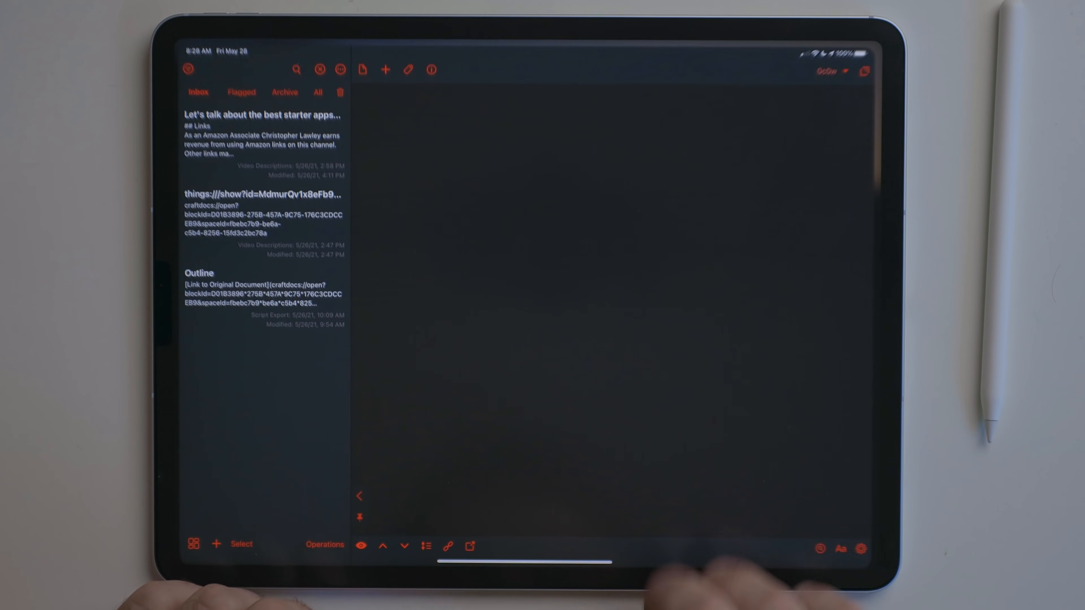
Write 'Hello, world!' in the new draft
{"action": "type", "text": "Hell"}
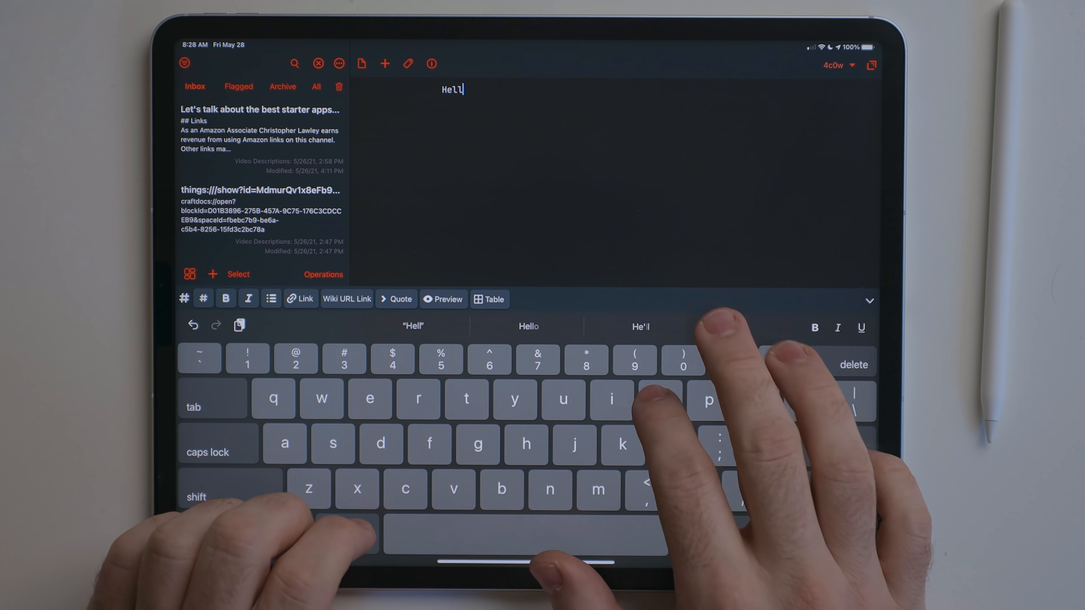
{"action": "type", "text": "o, world"}
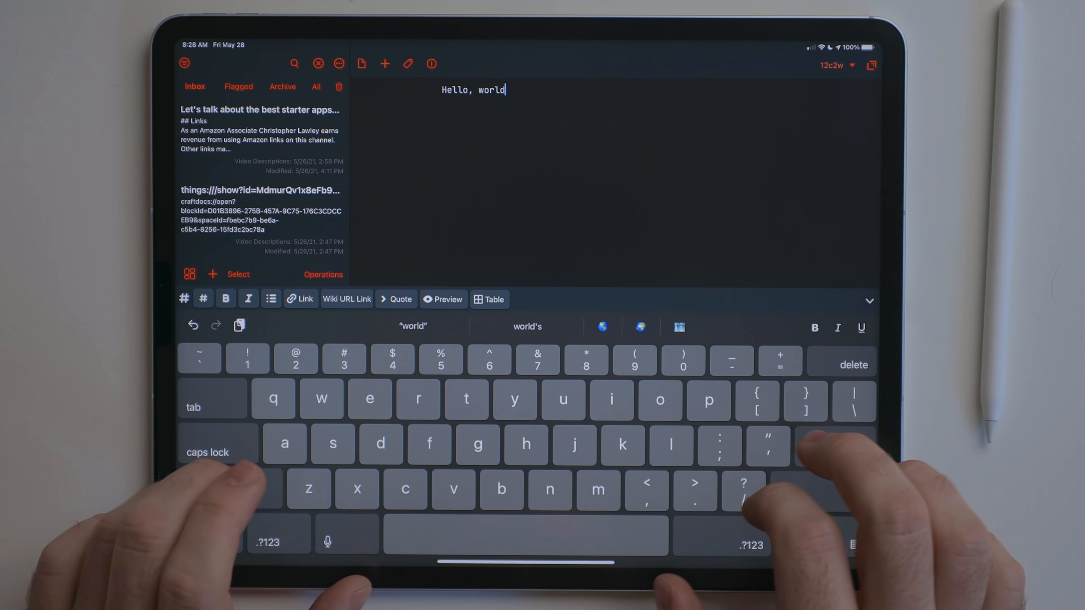
{"action": "type", "text": "!"}
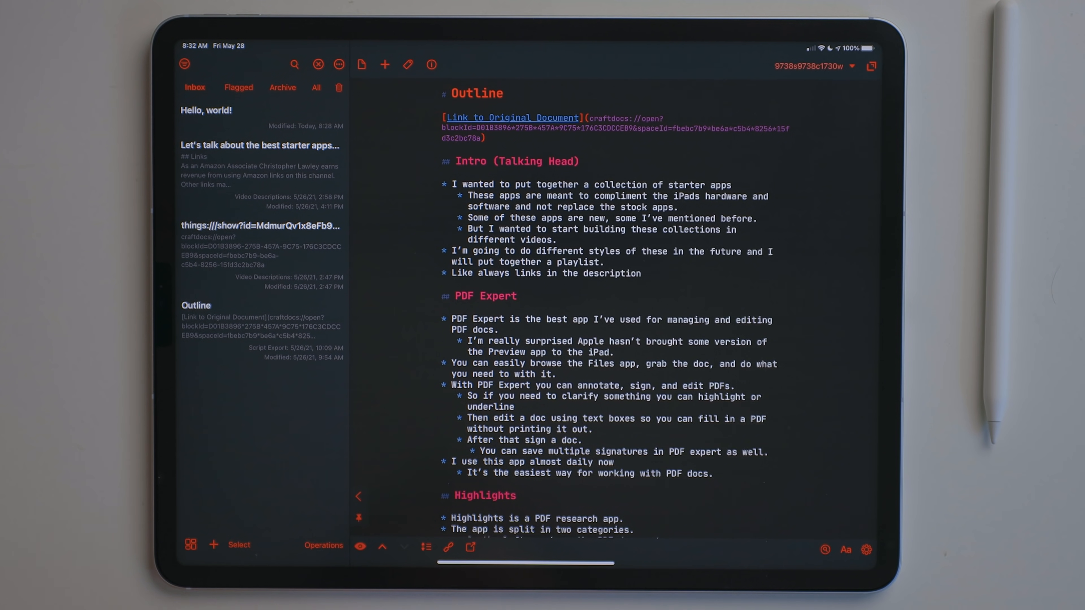
Leave Drafts to view the online Drafts actions directory
{"action": "key", "text": "home"}
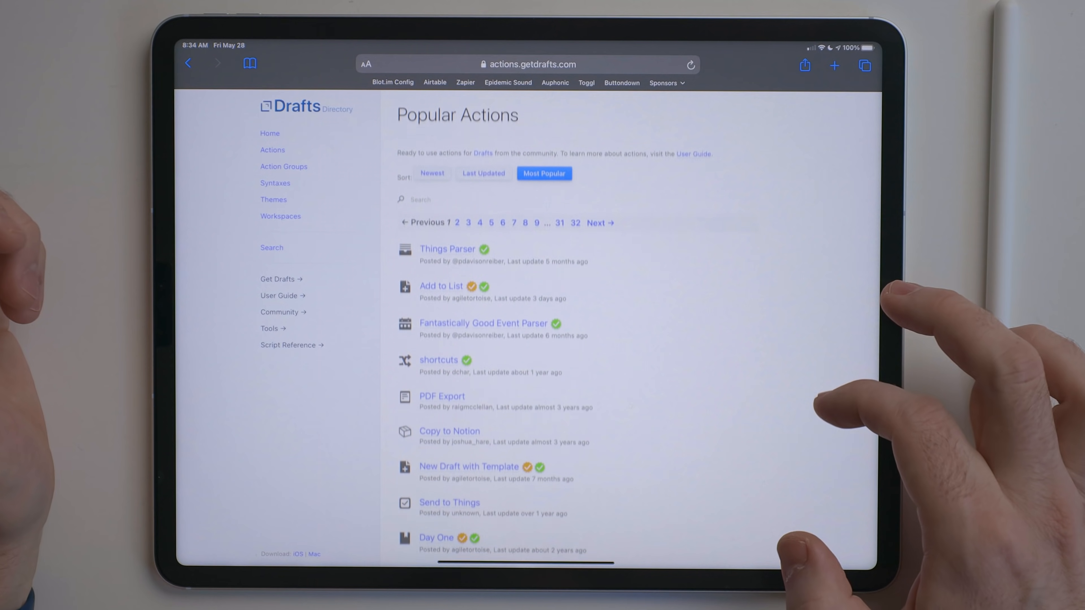
Return to Drafts with the action groups list showing
{"action": "scroll", "scroll_direction": "up", "scroll_amount": 3}
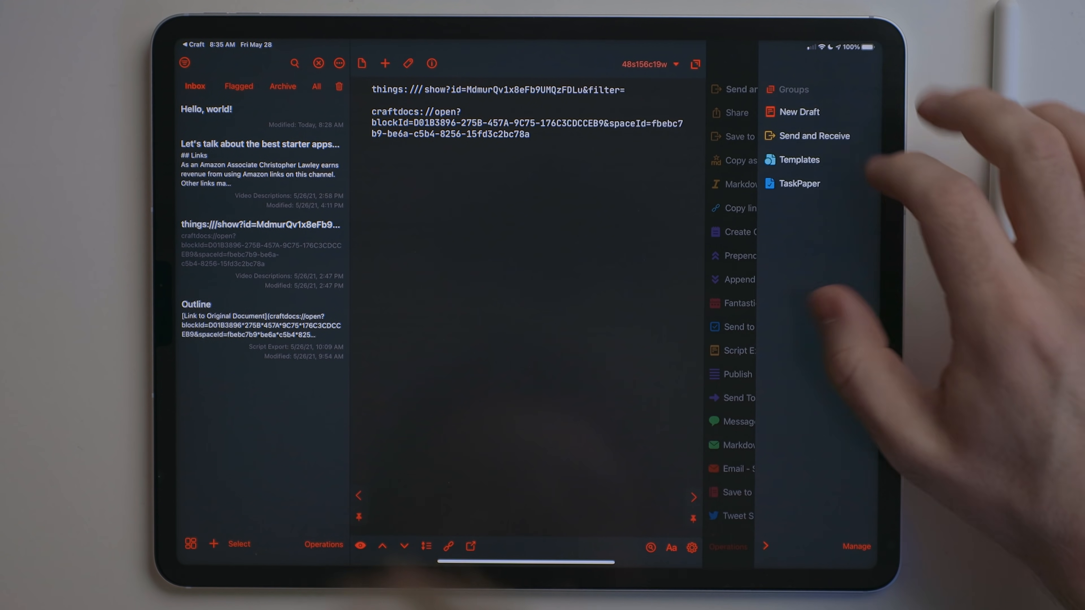
Open the Templates action group with its video, report, newsletter and journal templates
{"action": "left_click", "coordinate": [799, 160]}
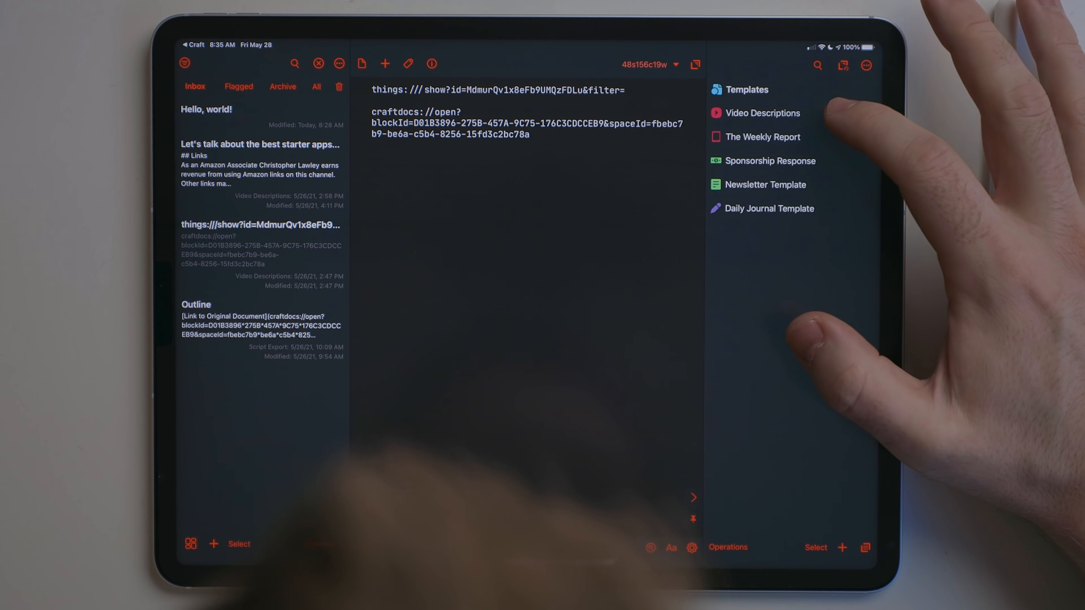
{"action": "left_click", "coordinate": [762, 113]}
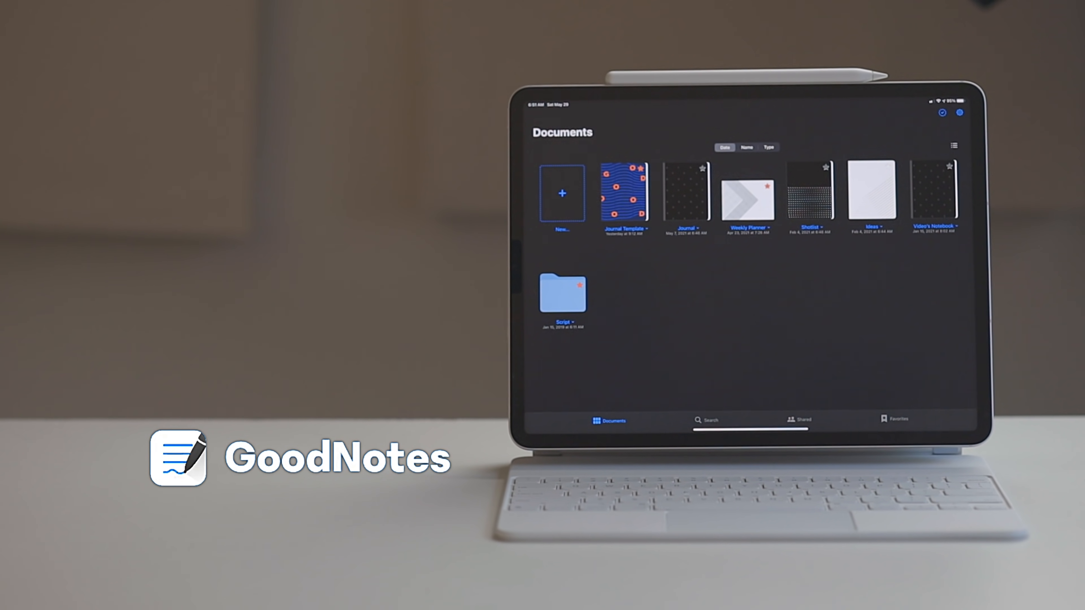
{"action": "left_click", "coordinate": [749, 197]}
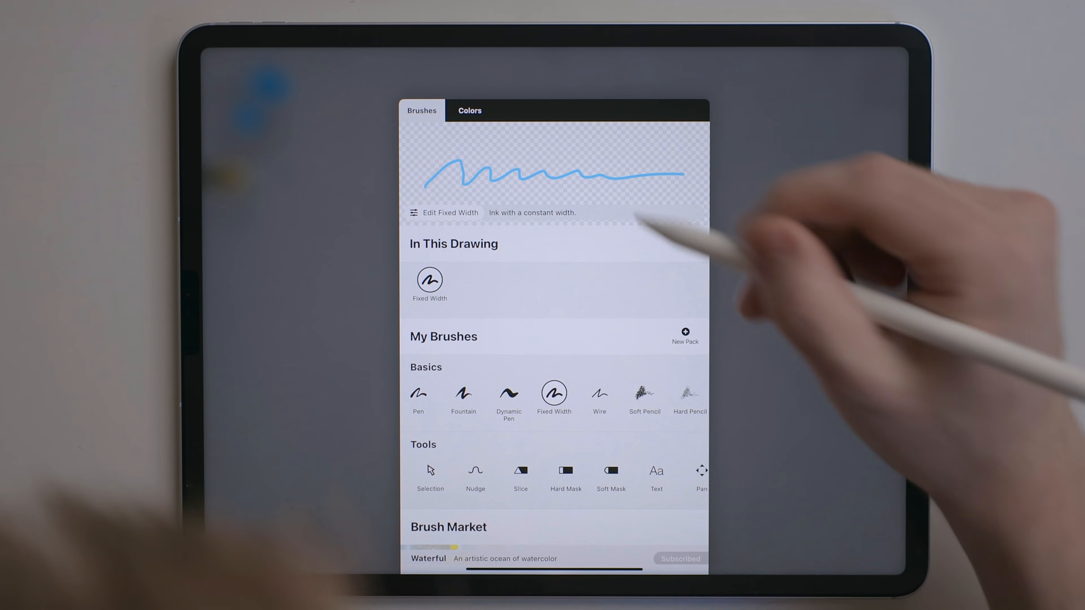
Scroll through the Brushes list while sketching the blue stick figure
{"action": "scroll", "scroll_direction": "down", "scroll_amount": 3}
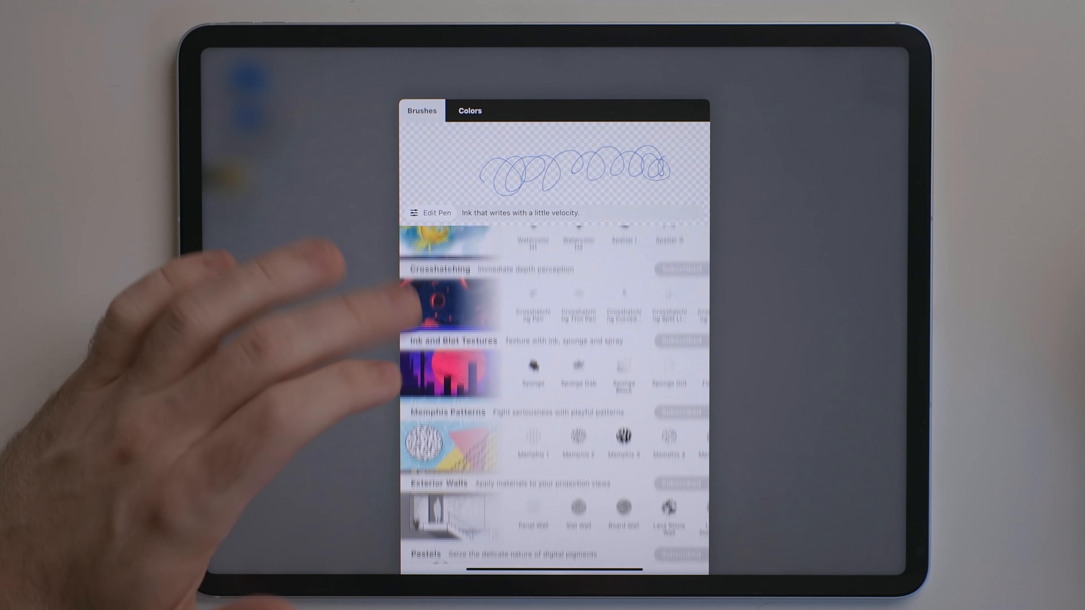
{"action": "scroll", "scroll_direction": "down", "scroll_amount": 3}
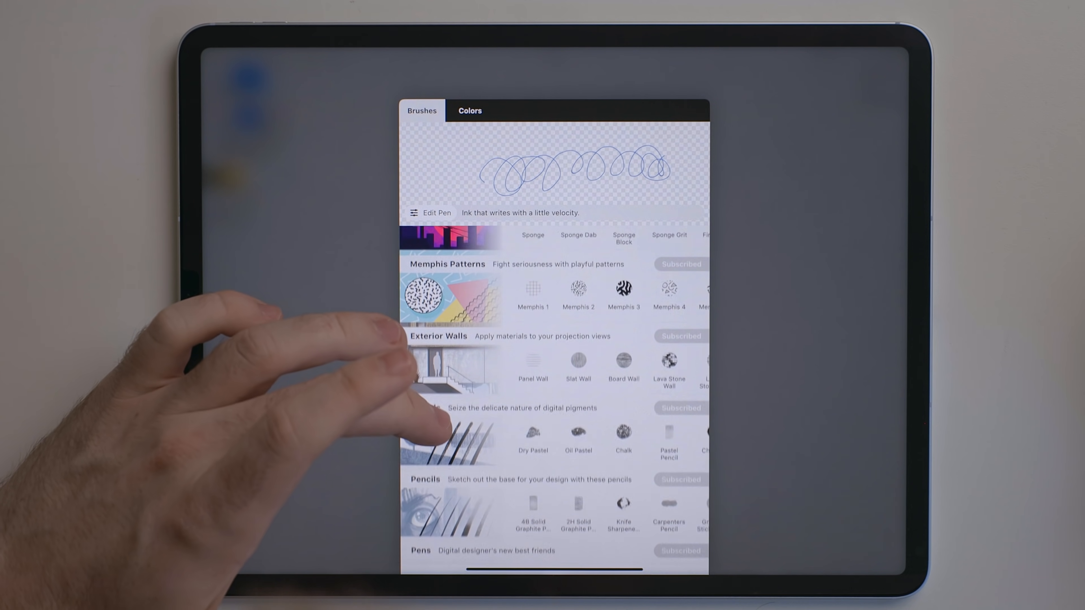
{"action": "scroll", "scroll_direction": "down", "scroll_amount": 3}
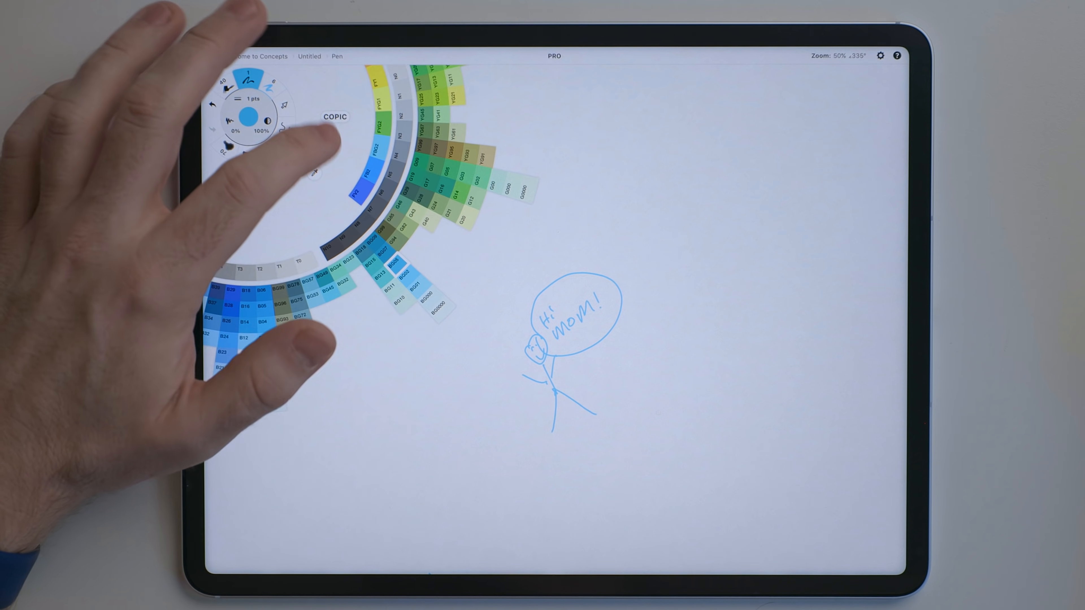
Open the colour panel showing COPIC BG05 and scroll through the palettes
{"action": "left_click", "coordinate": [335, 117]}
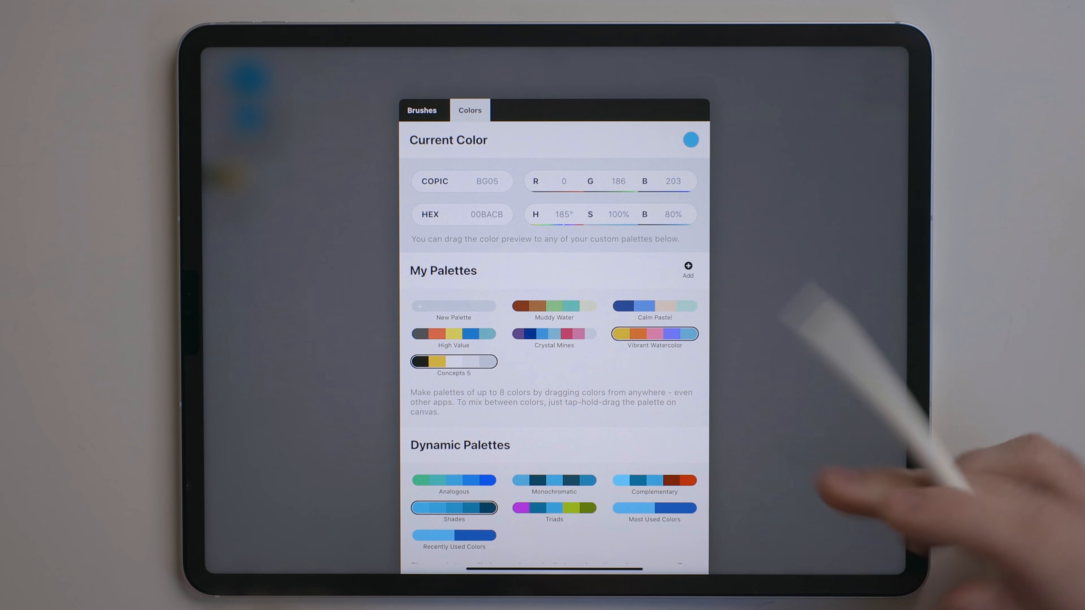
{"action": "scroll", "scroll_direction": "up", "scroll_amount": 3}
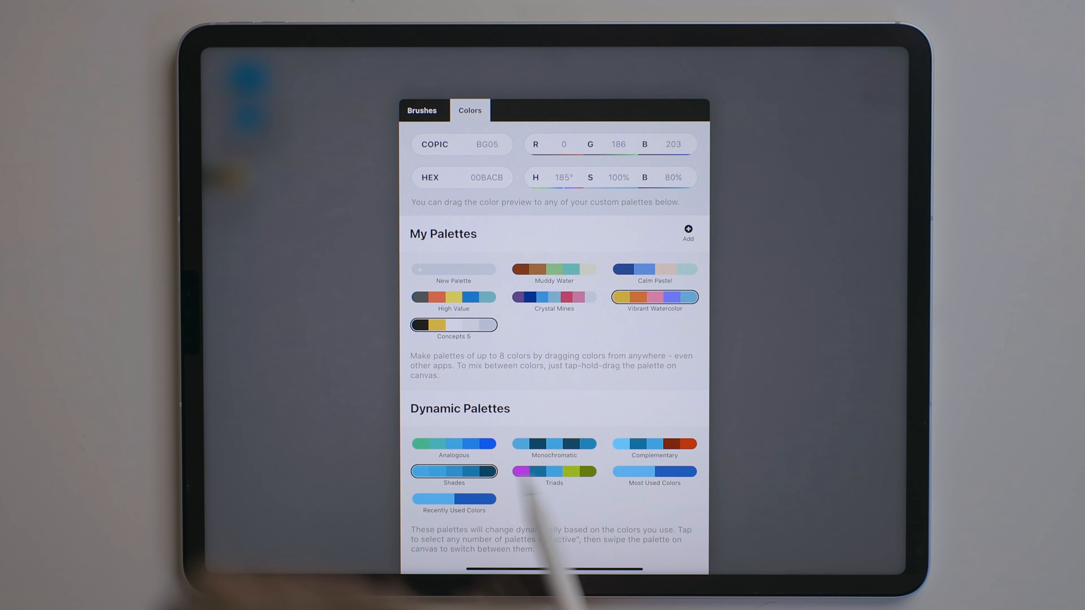